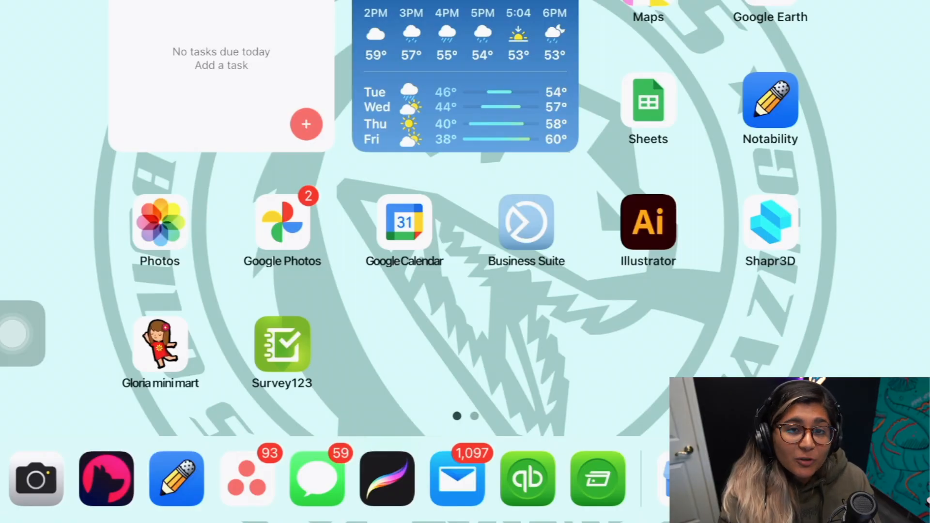
# Step: Launch Illustrator from the iPad home screen
pyautogui.click(106, 478)
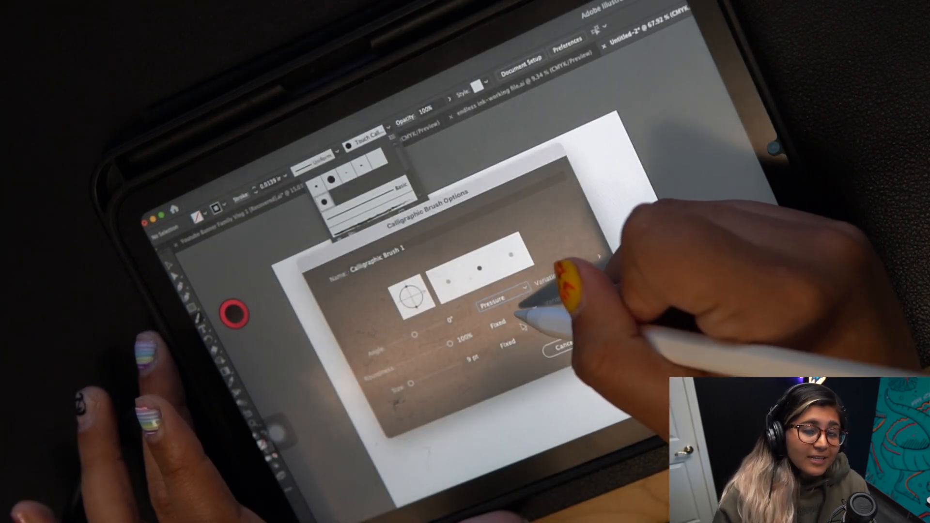
# Step: Drive the calligraphic brush angle and roundness by pen pressure with 180° variation and confirm
pyautogui.click(504, 331)
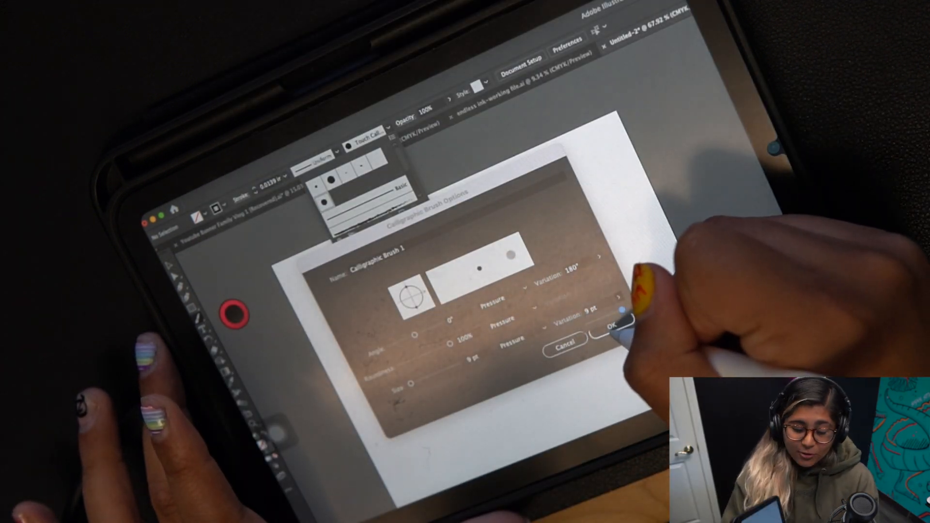
pyautogui.click(607, 326)
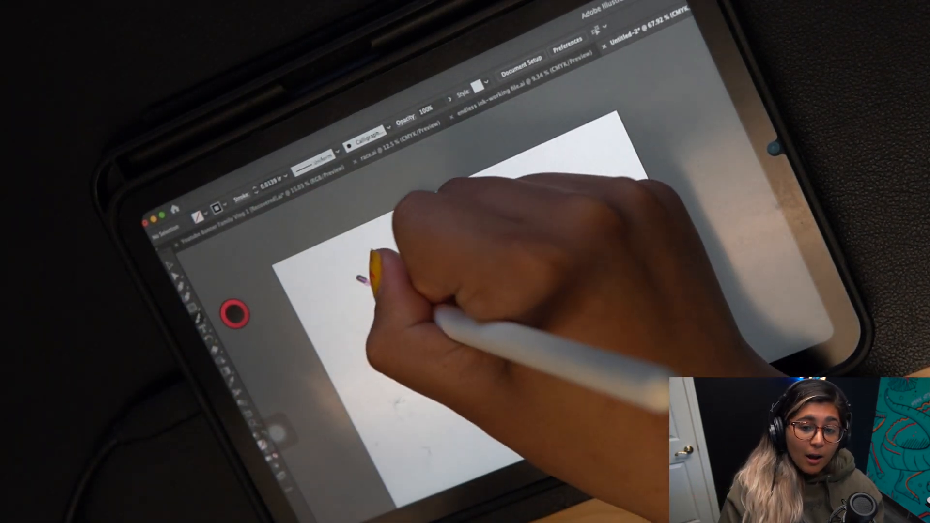
# Step: Draw a short pressure-varied test stroke on the artboard with the calligraphic brush
pyautogui.moveTo(368, 273); pyautogui.dragTo(469, 238)
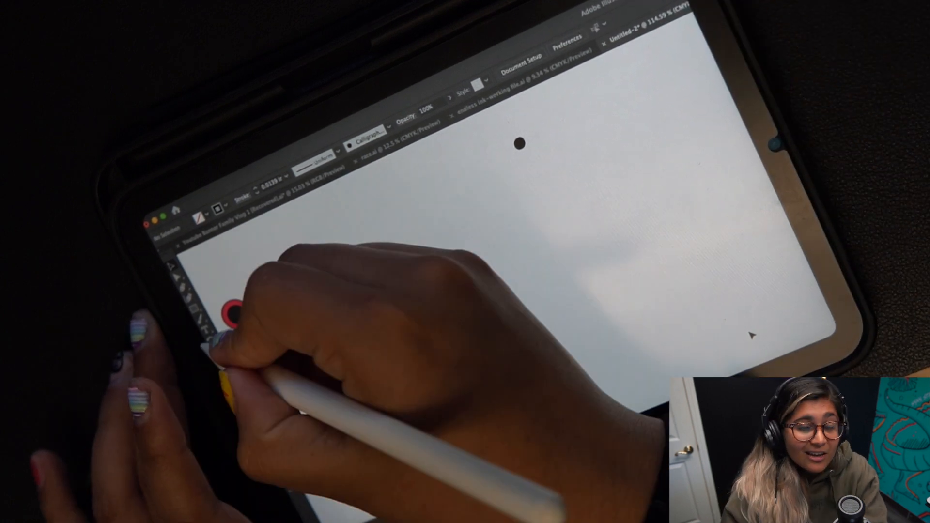
pyautogui.write('cgn')
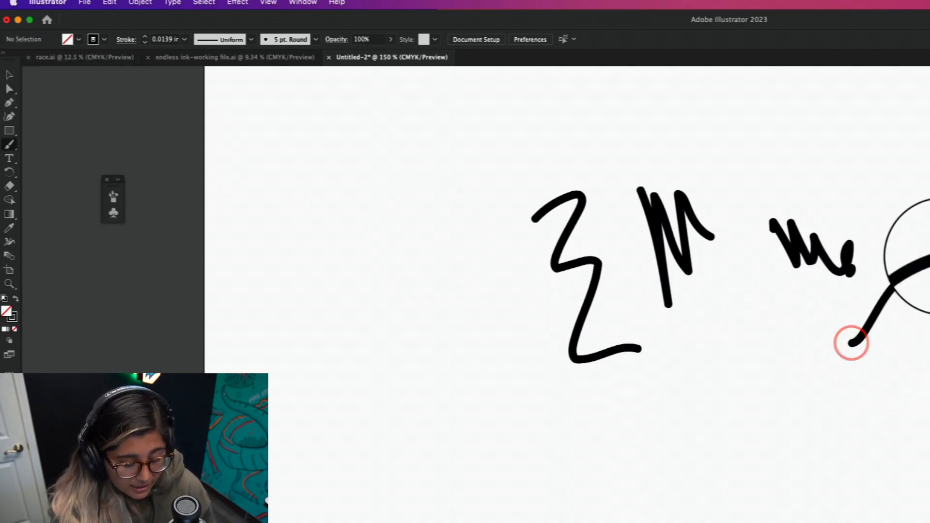
# Step: Select the squiggly test strokes and delete them, leaving the artboard blank
pyautogui.click(10, 74)
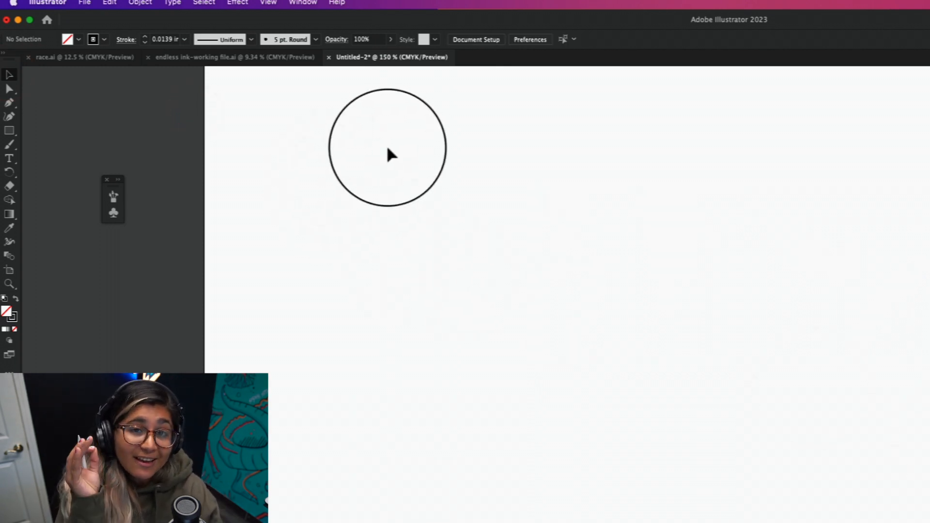
pyautogui.moveTo(386, 145); pyautogui.dragTo(308, 107)
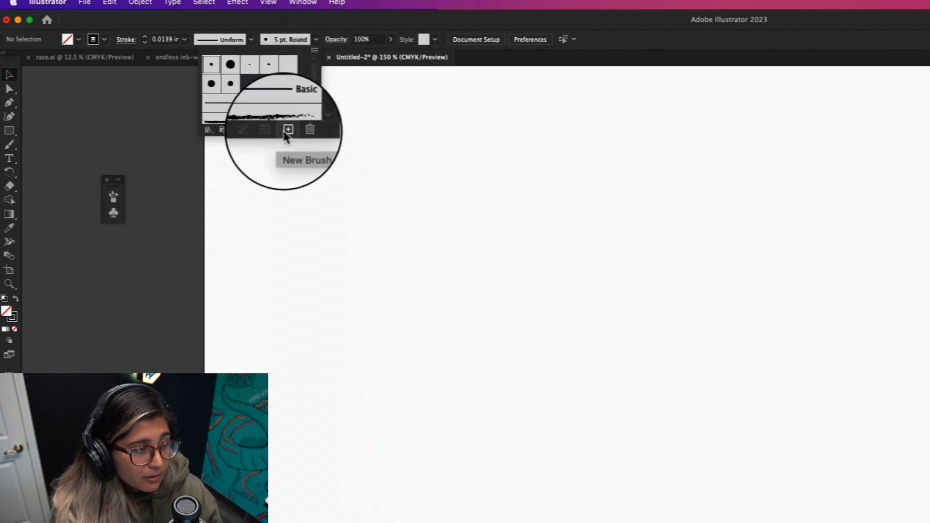
# Step: Create a new calligraphic brush named 'custom brsuh' with a 180° angle and 15 pt size
pyautogui.click(288, 129)
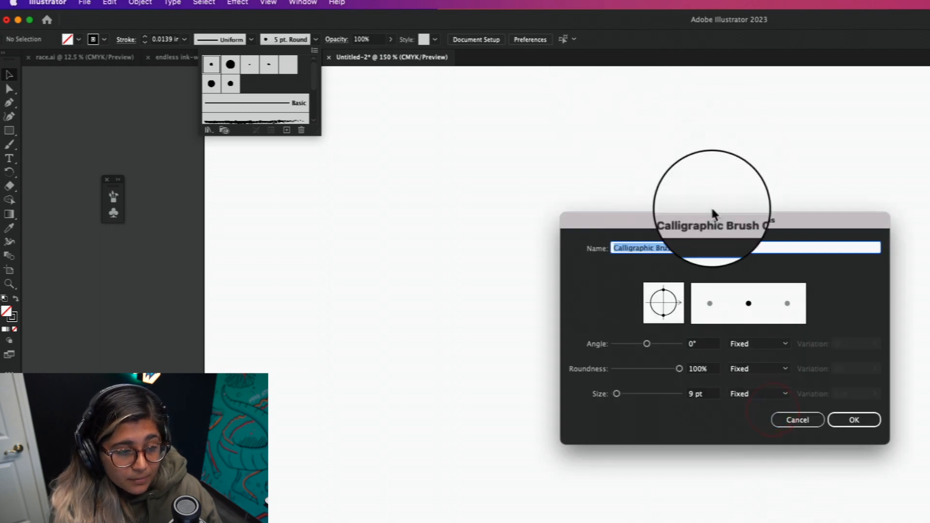
pyautogui.write('custom brsuh')
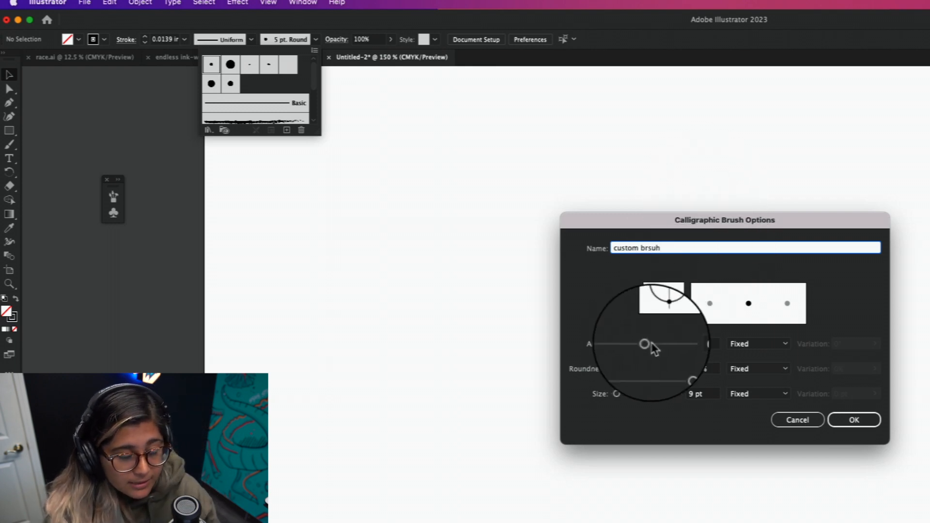
pyautogui.moveTo(643, 343); pyautogui.dragTo(685, 353)
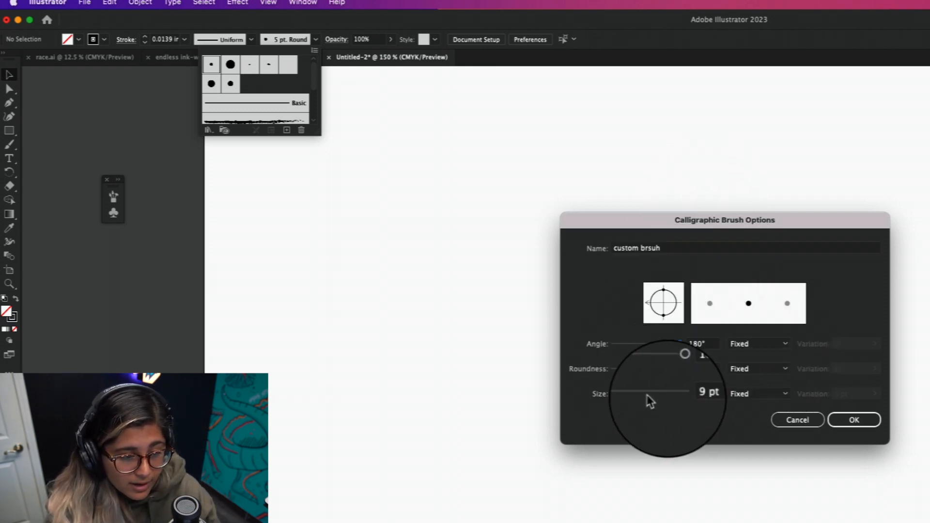
pyautogui.moveTo(688, 394); pyautogui.dragTo(652, 394)
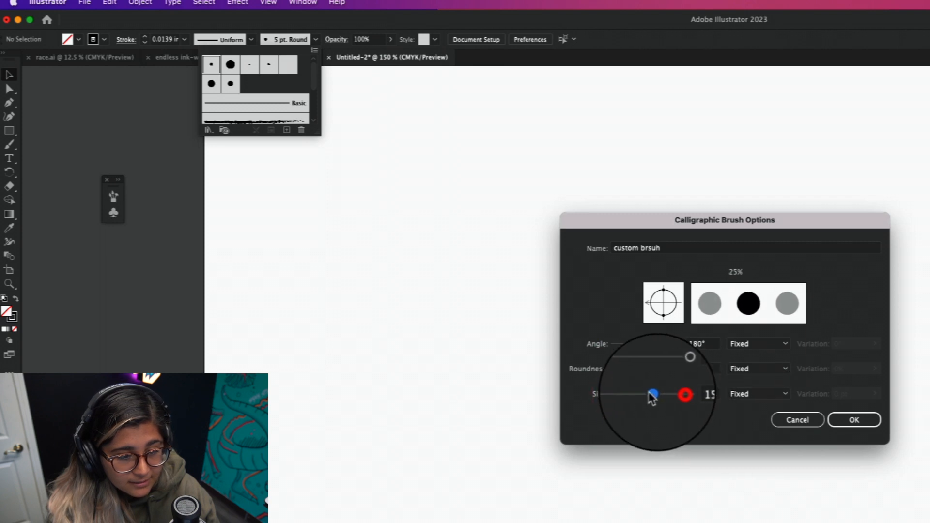
pyautogui.moveTo(652, 394); pyautogui.dragTo(637, 391)
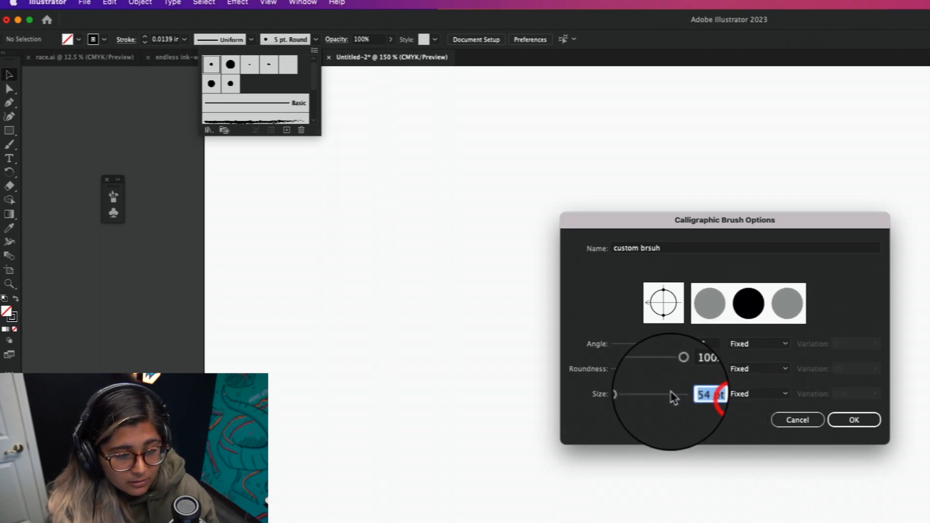
pyautogui.write('9')
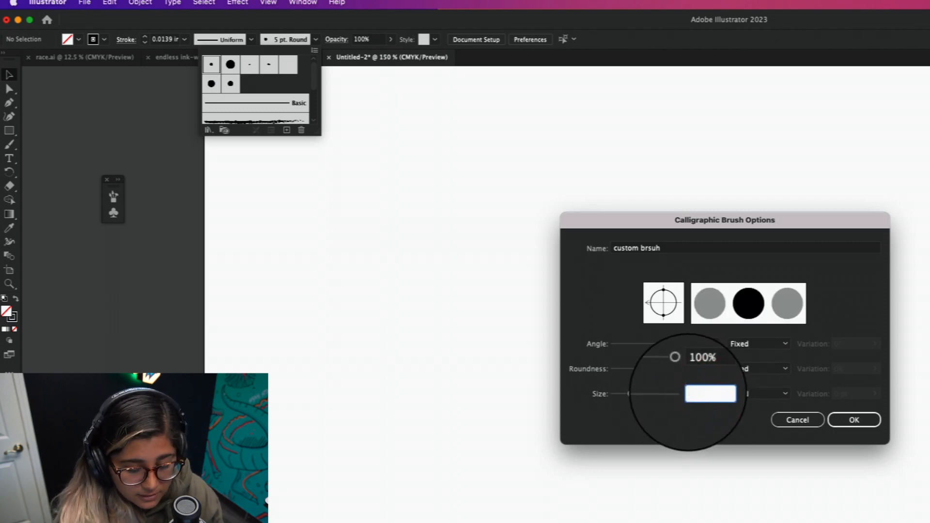
pyautogui.write('15')
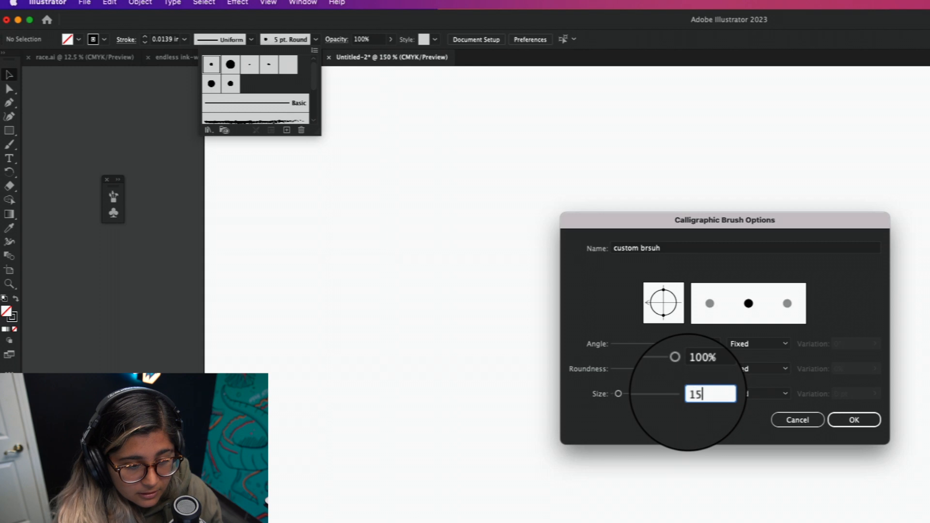
# Step: Make the brush angle, roundness and size vary with pressure and save the brush
pyautogui.click(783, 343)
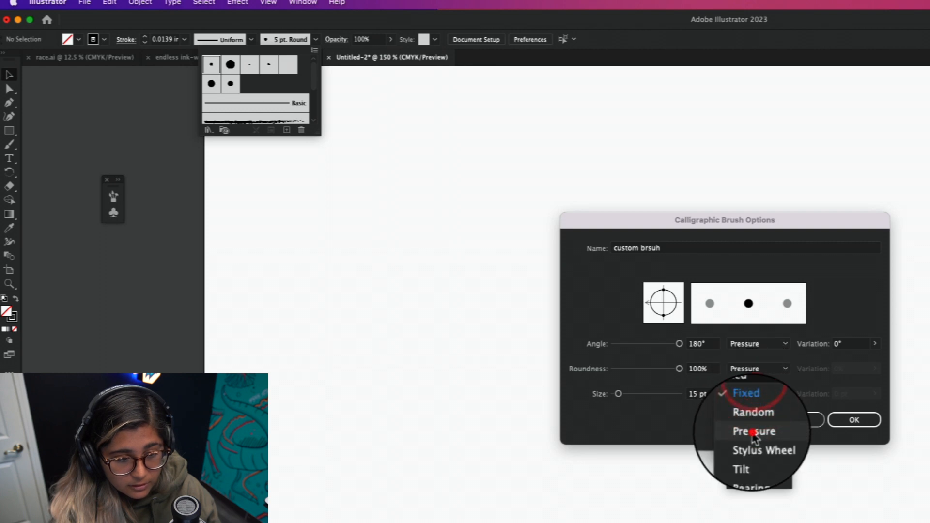
pyautogui.click(753, 431)
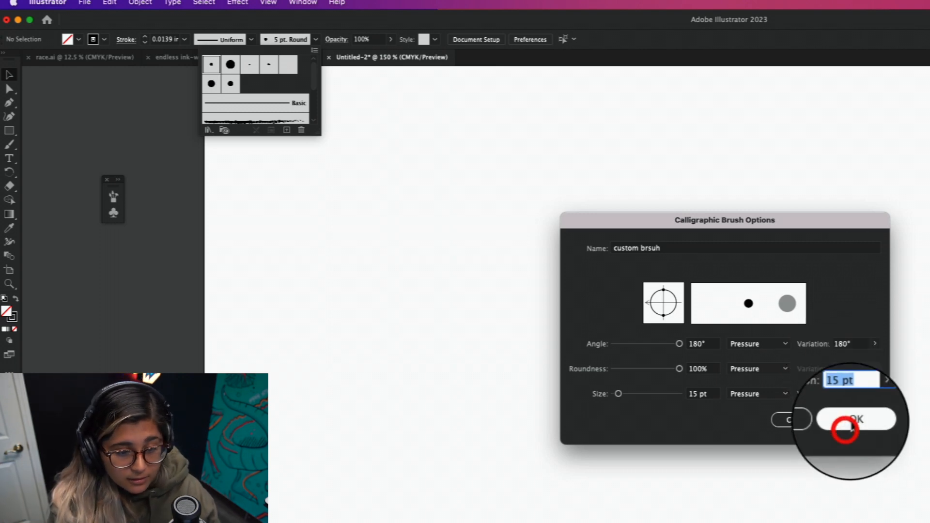
pyautogui.click(855, 420)
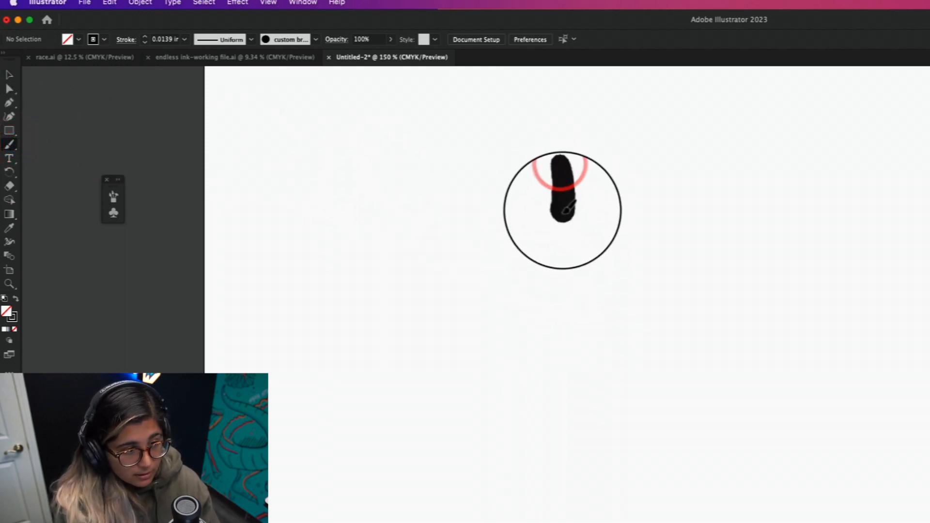
# Step: Paint tapered black strokes with the custom brush, thick at the base and thin at the tip
pyautogui.moveTo(561, 173); pyautogui.dragTo(617, 416)
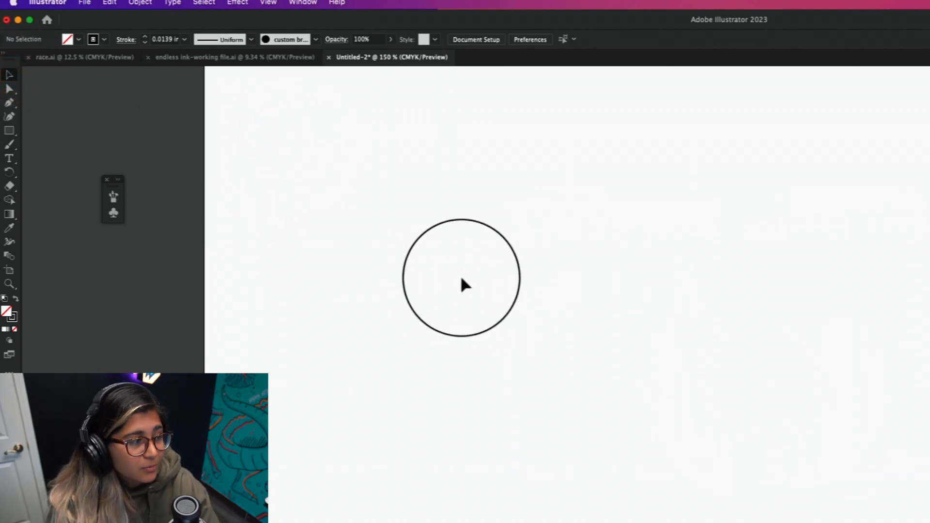
pyautogui.click(11, 144)
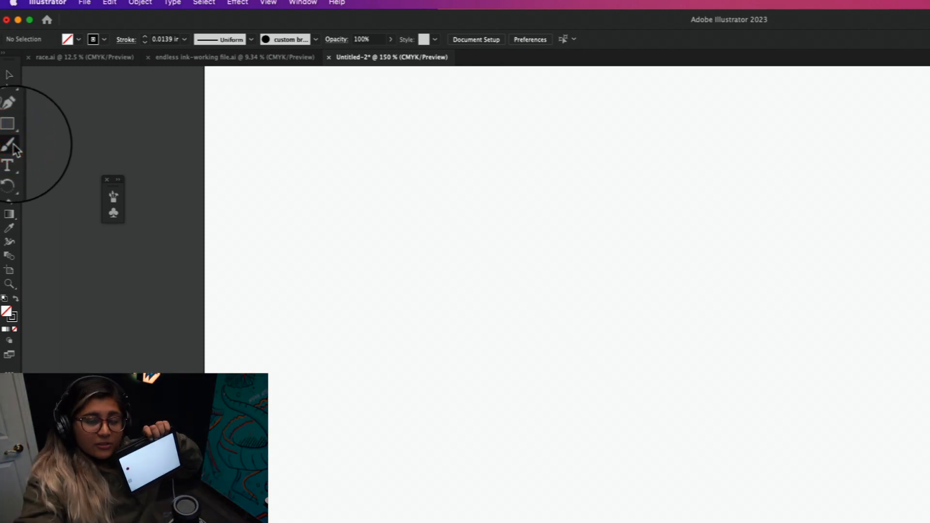
pyautogui.moveTo(685, 201); pyautogui.dragTo(682, 350)
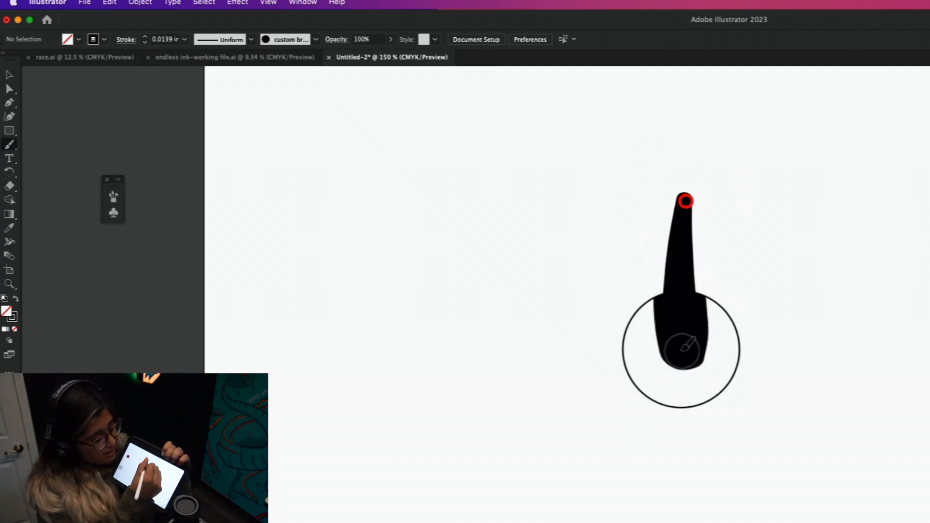